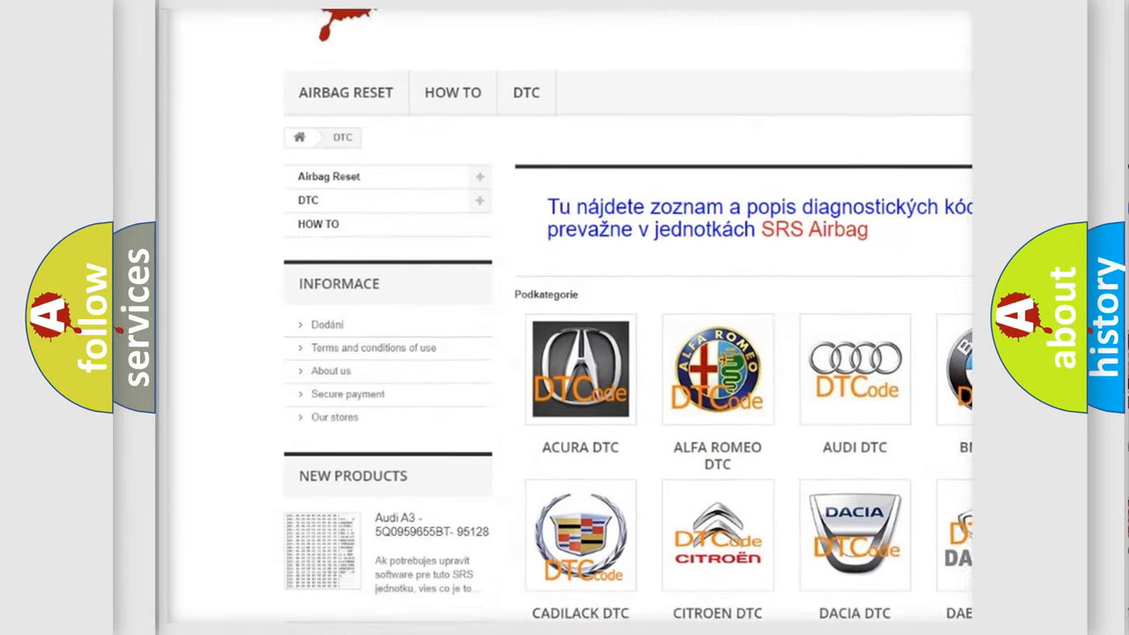
Step: Scroll down to the Description section of Cadillac code P0336 and its run conditions
{"action": "scroll", "scroll_direction": "down", "scroll_amount": 3}
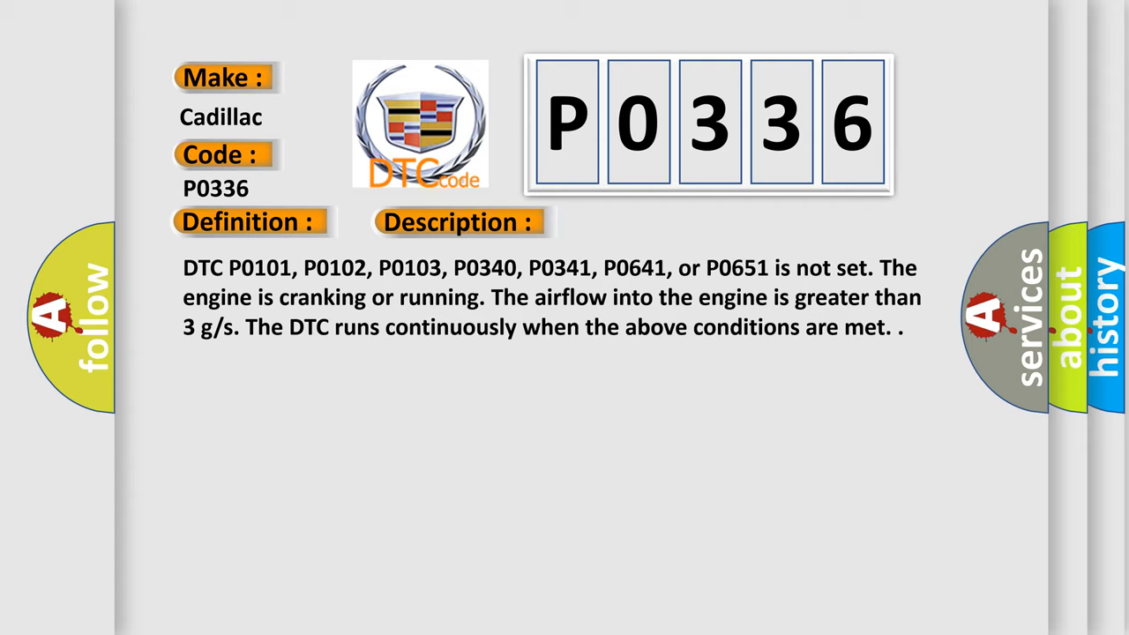
Step: Advance the slideshow to the Cause section listing crankshaft pulse and resync conditions
{"action": "left_click", "coordinate": [650, 222]}
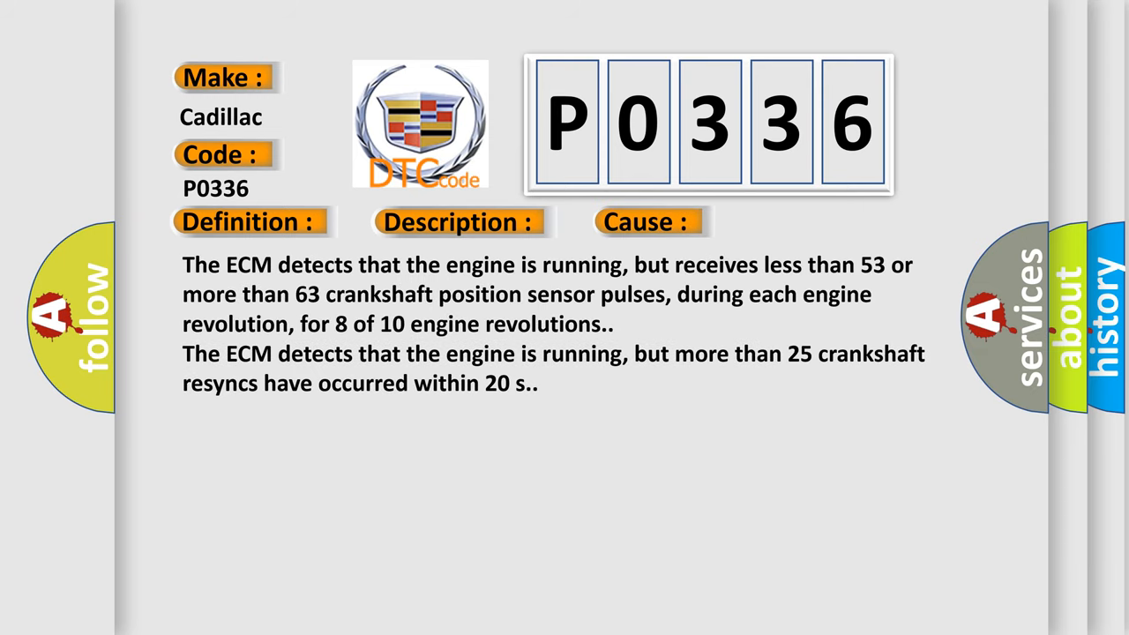